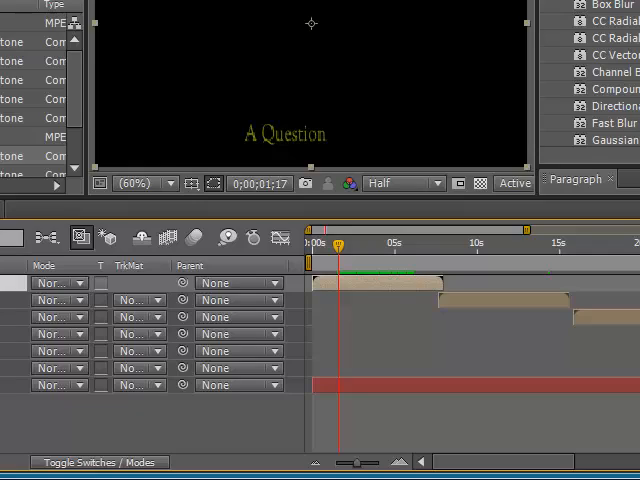
# Scroll the TitleAuthor timeline to show the 'Robert Frost' layer's transform properties
pyautogui.scroll(-3)
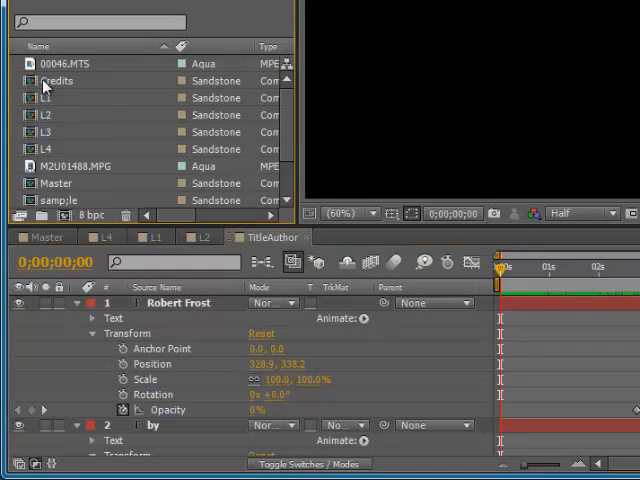
pyautogui.moveTo(40, 131)
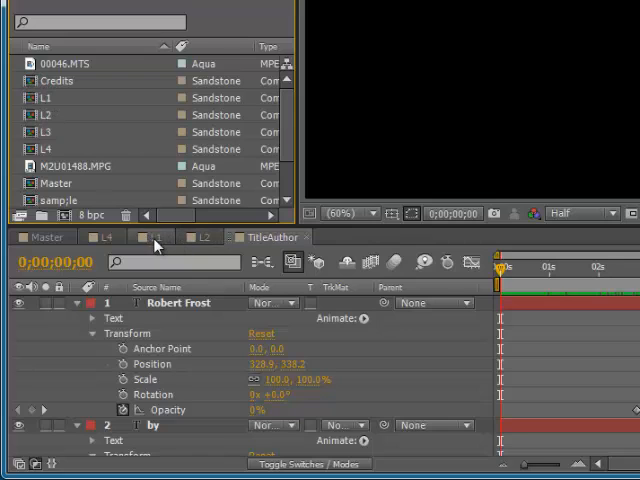
# Switch to the Master composition timeline showing TitleAuthor, L1–L4, Credits and Blue Solid 3
pyautogui.click(155, 237)
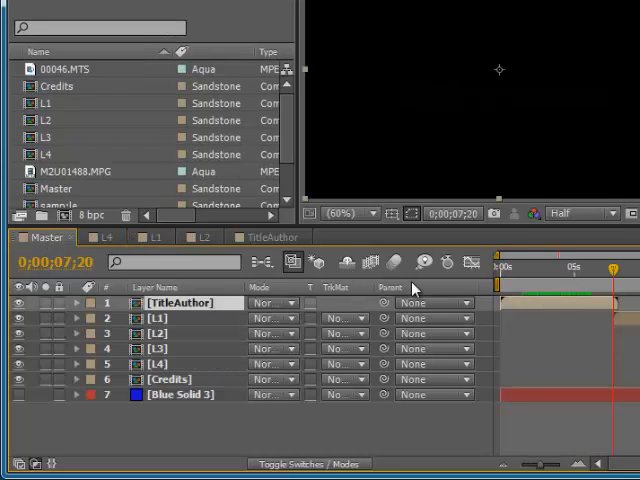
pyautogui.moveTo(127, 377)
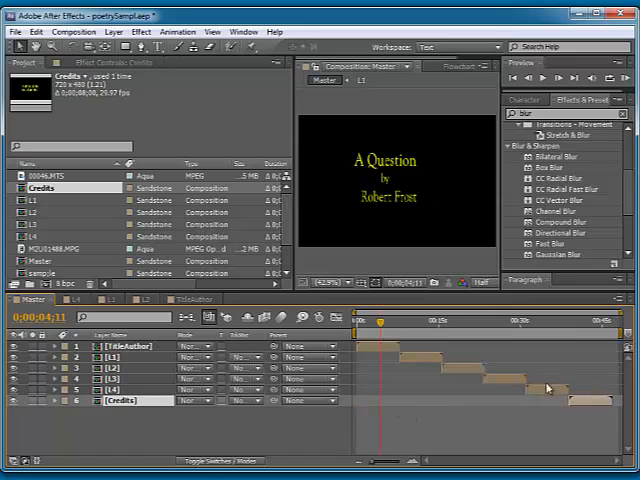
# Create a 720x480 blue solid, Blue Solid 4, beneath the titles and select it
pyautogui.click(468, 322)
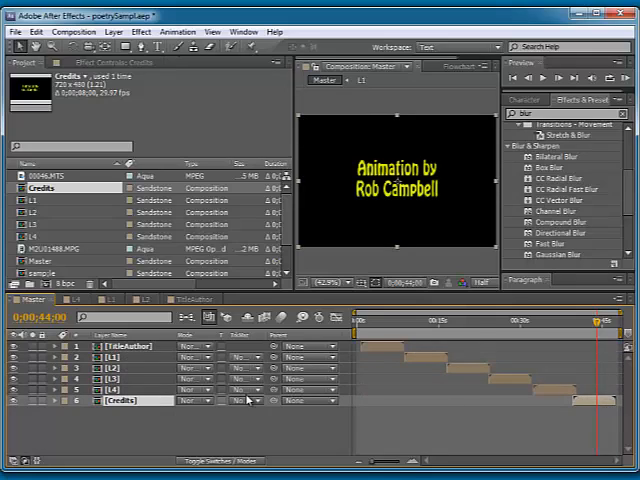
pyautogui.rightClick(120, 400)
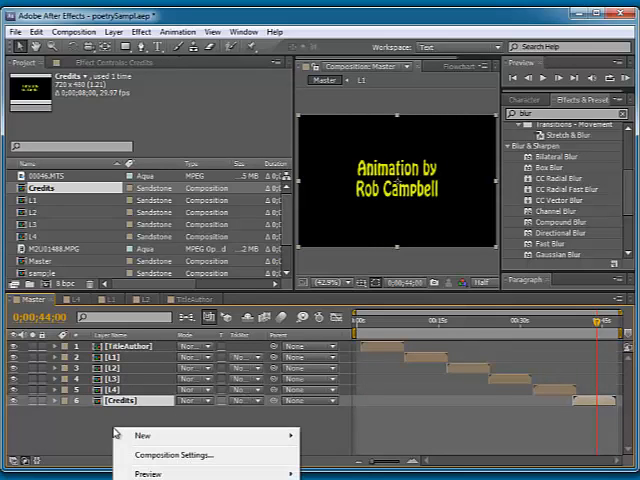
pyautogui.moveTo(143, 435)
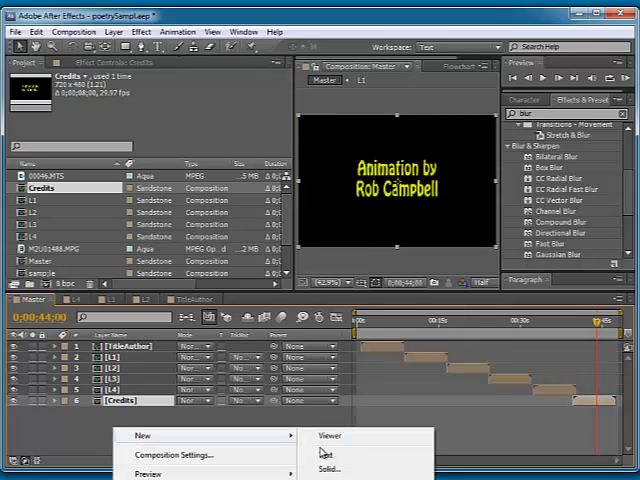
pyautogui.click(330, 468)
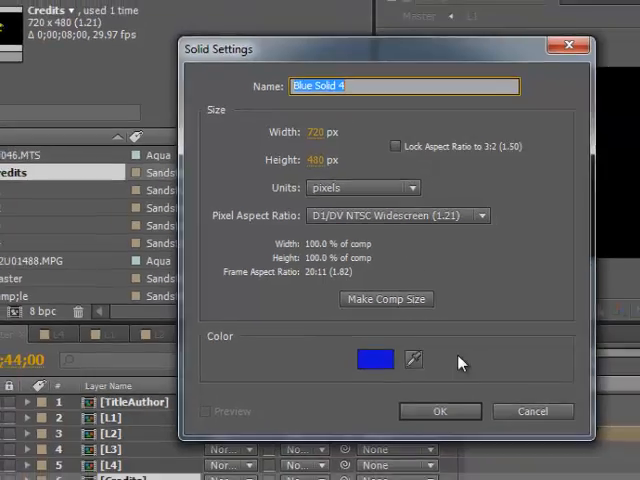
pyautogui.click(439, 411)
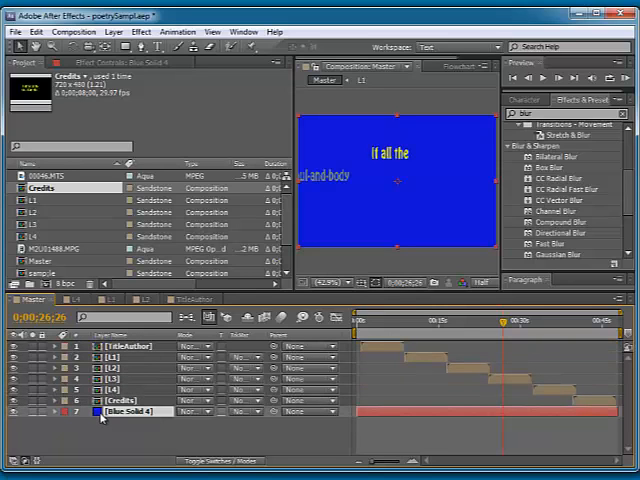
pyautogui.click(460, 320)
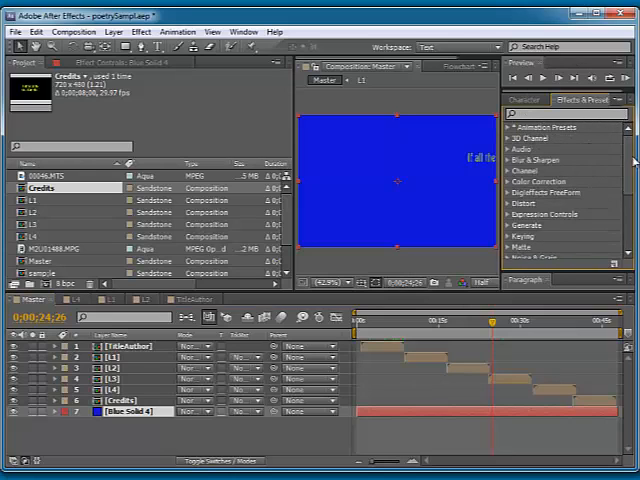
# Expand Animation Presets > Backgrounds to list presets such as Smoke Rising
pyautogui.click(510, 126)
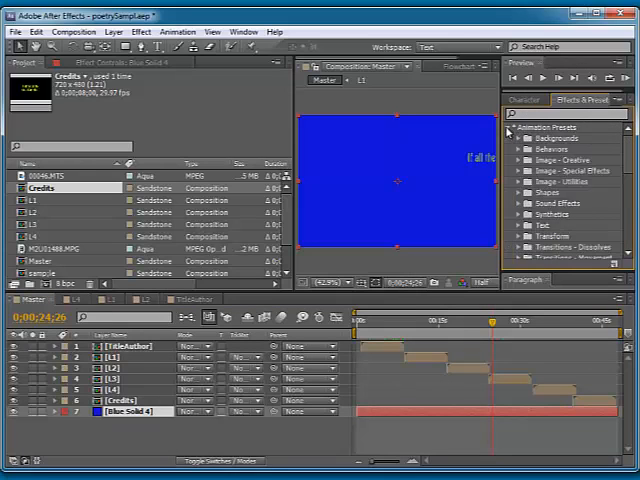
pyautogui.click(514, 127)
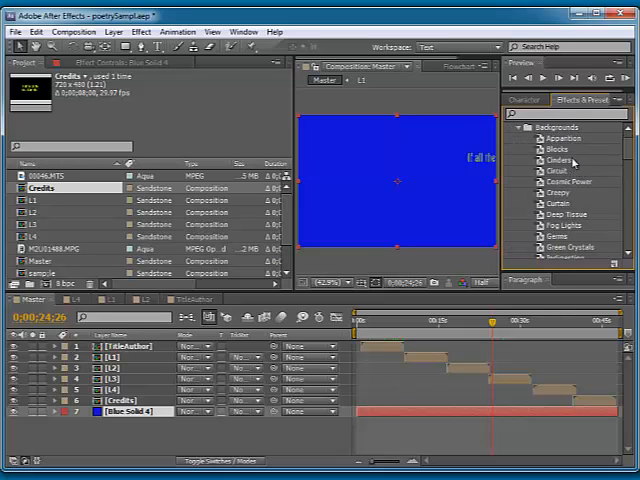
pyautogui.moveTo(469, 251)
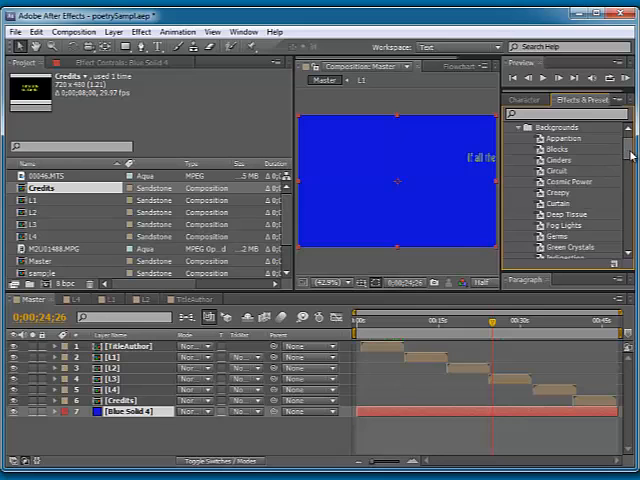
pyautogui.scroll(-3)
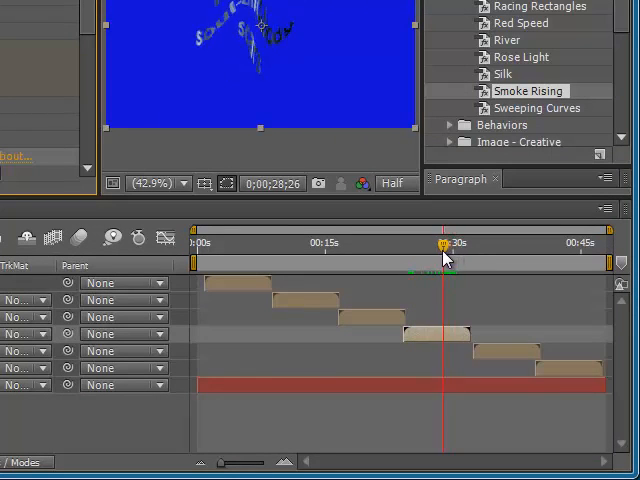
# Scrub the time ruler to preview the Smoke Rising background behind the poem lines
pyautogui.moveTo(443, 245); pyautogui.dragTo(415, 245)
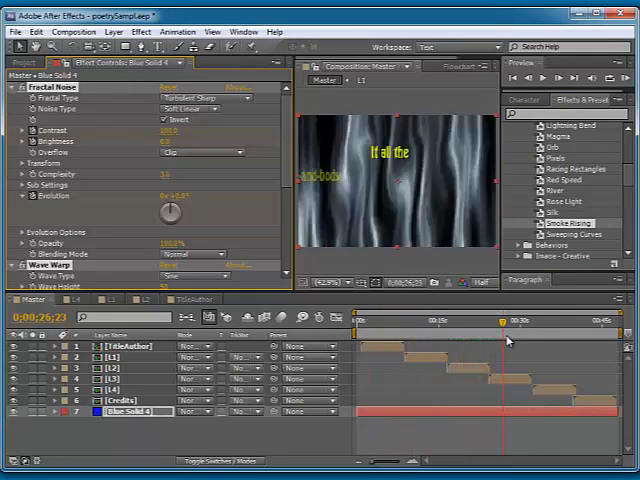
pyautogui.moveTo(505, 320); pyautogui.dragTo(548, 320)
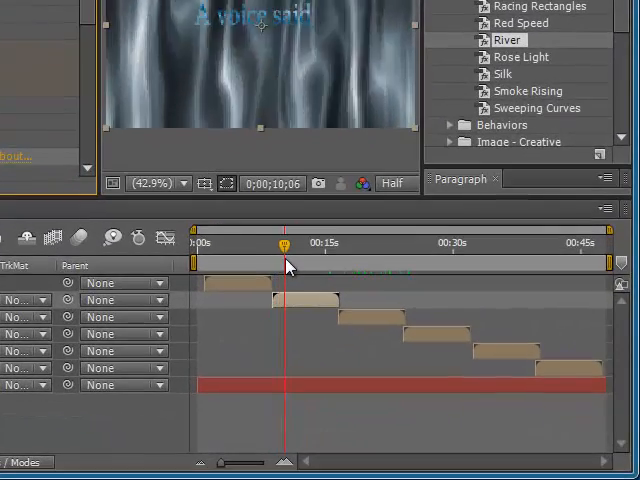
pyautogui.moveTo(287, 244); pyautogui.dragTo(315, 244)
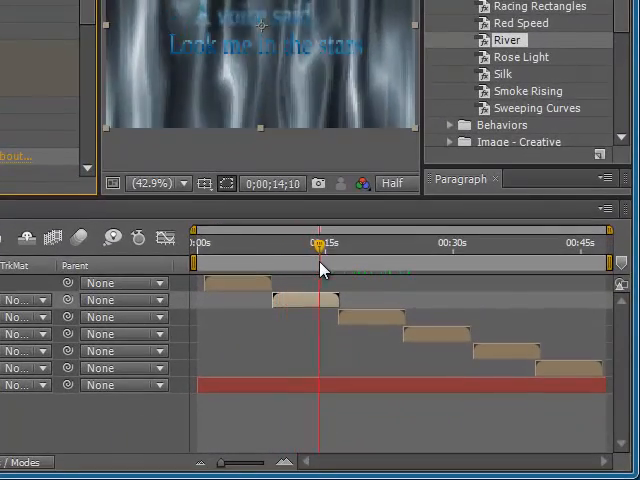
pyautogui.moveTo(322, 244); pyautogui.dragTo(310, 244)
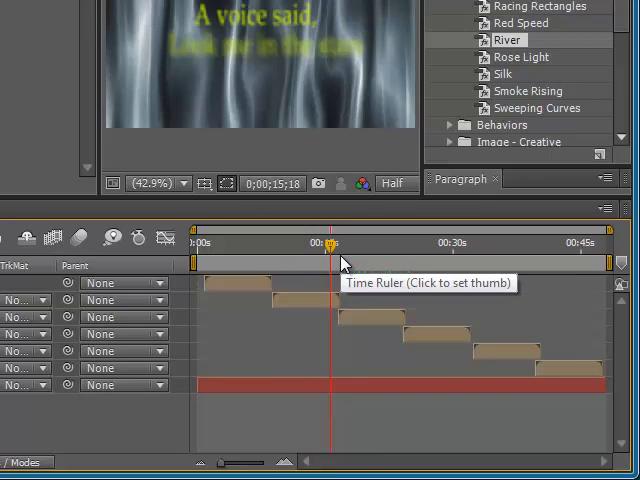
pyautogui.moveTo(220, 260)
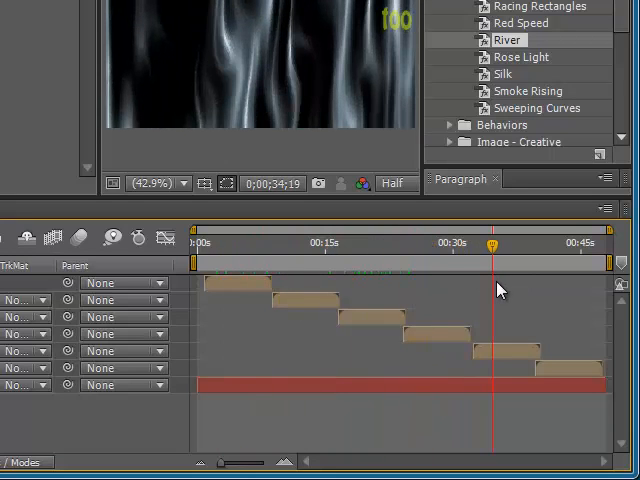
pyautogui.moveTo(166, 237)
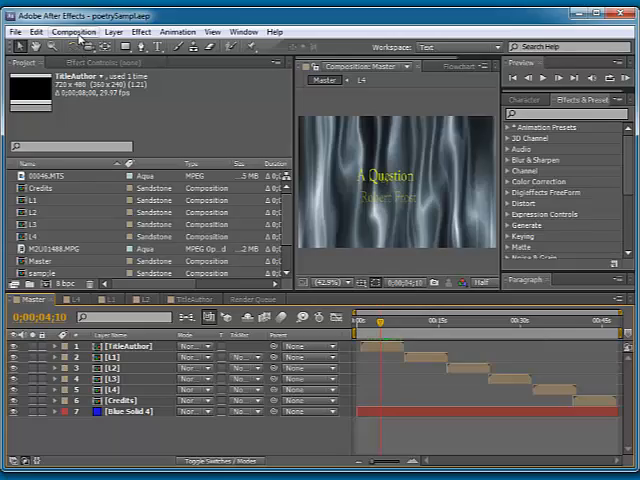
# Add Master to the render queue with Best Settings and Lossless output, and view the queue
pyautogui.click(74, 31)
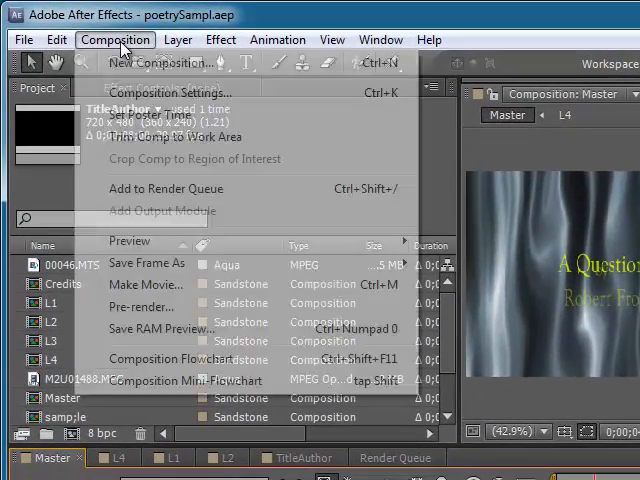
pyautogui.click(115, 39)
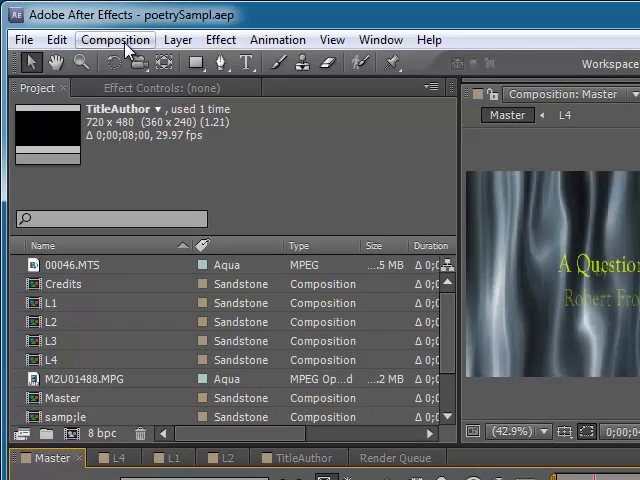
pyautogui.moveTo(233, 135)
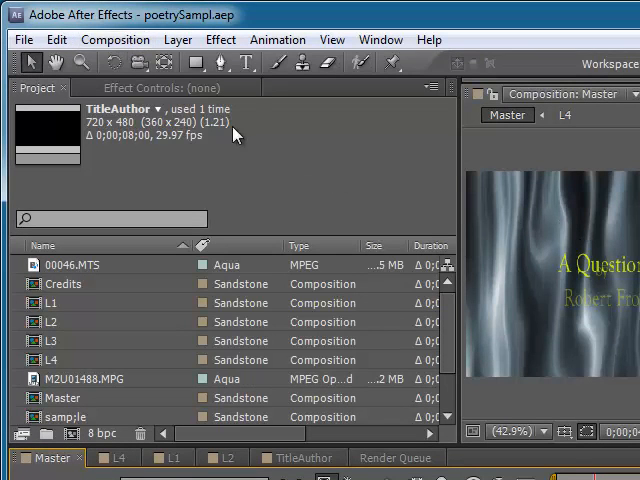
pyautogui.click(115, 39)
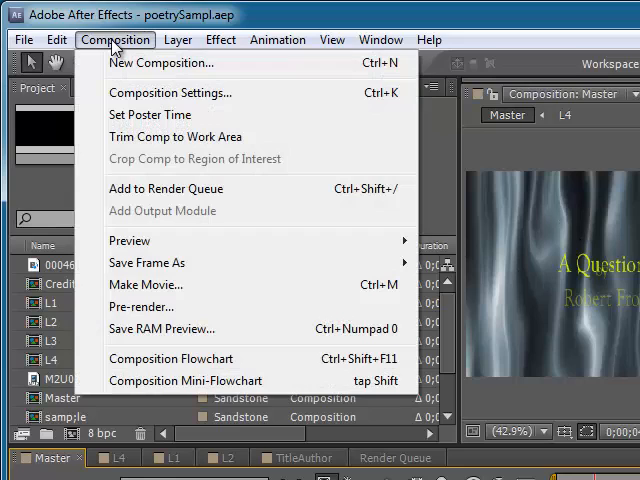
pyautogui.moveTo(155, 18)
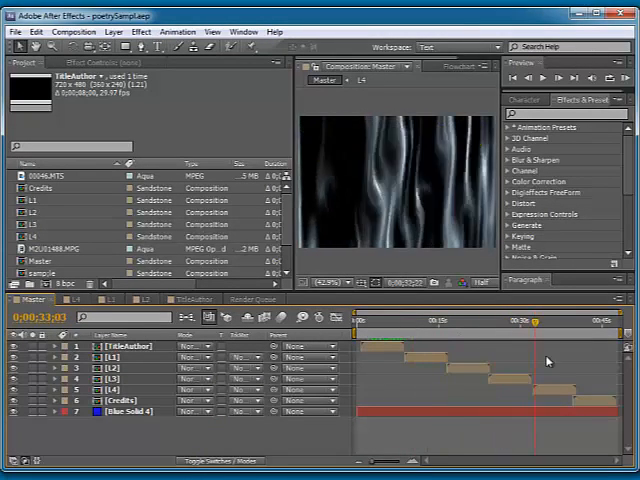
pyautogui.moveTo(535, 320); pyautogui.dragTo(590, 320)
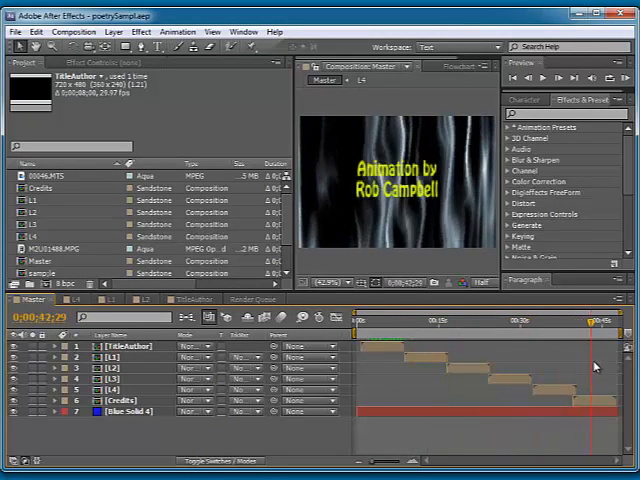
pyautogui.click(74, 31)
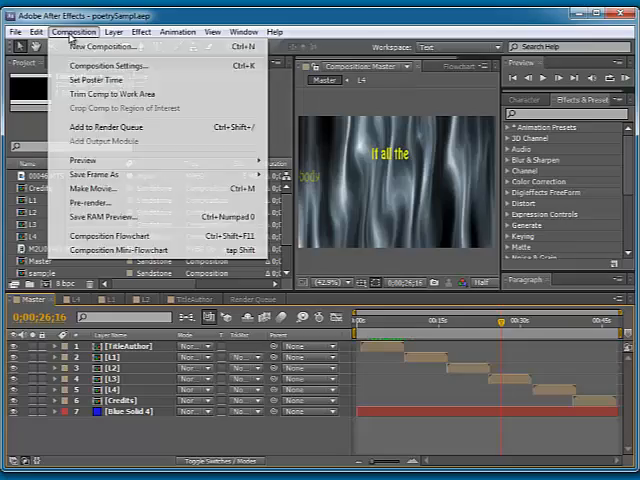
pyautogui.moveTo(105, 127)
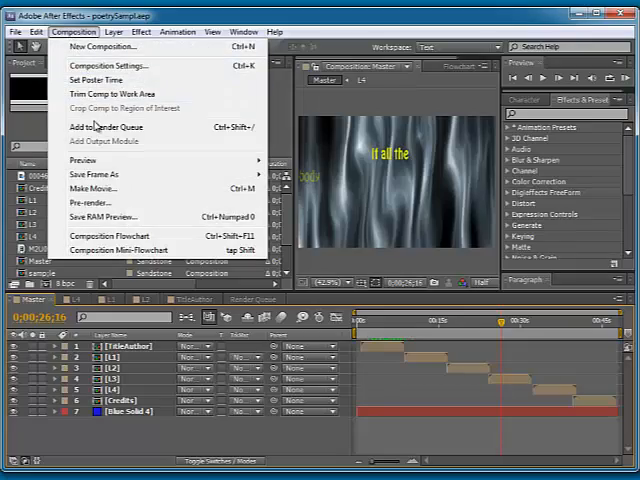
pyautogui.click(104, 127)
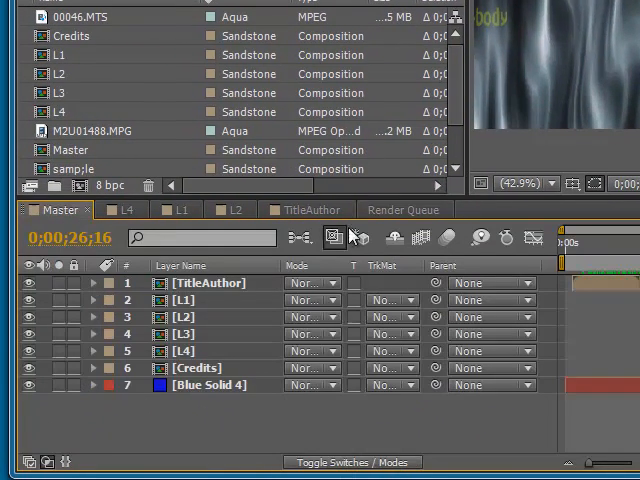
pyautogui.click(404, 209)
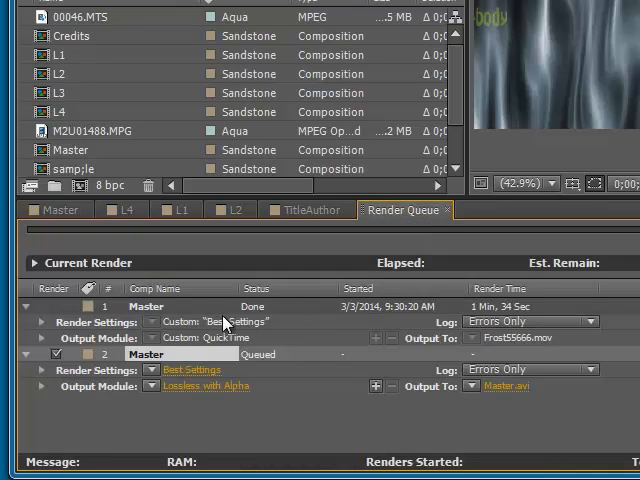
# Set the Output To file to 'Frost' in the Desktop folder
pyautogui.click(146, 306)
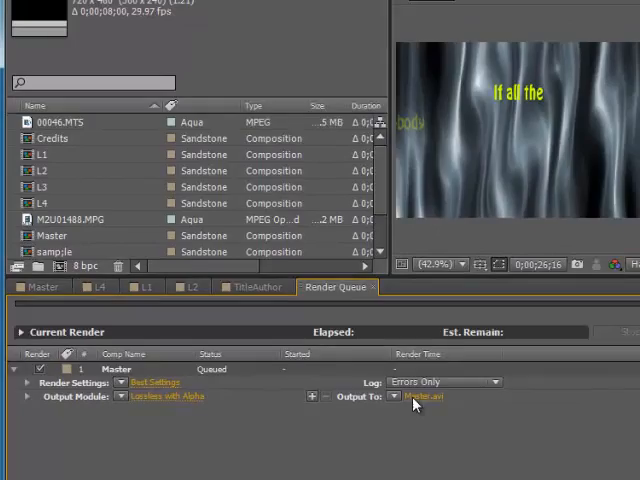
pyautogui.click(427, 395)
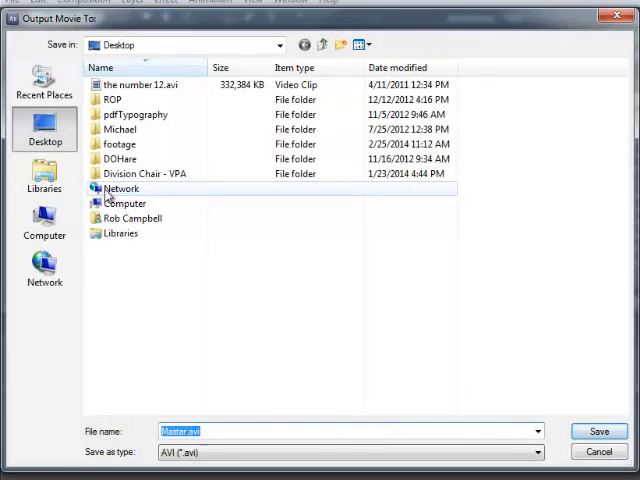
pyautogui.moveTo(117, 159)
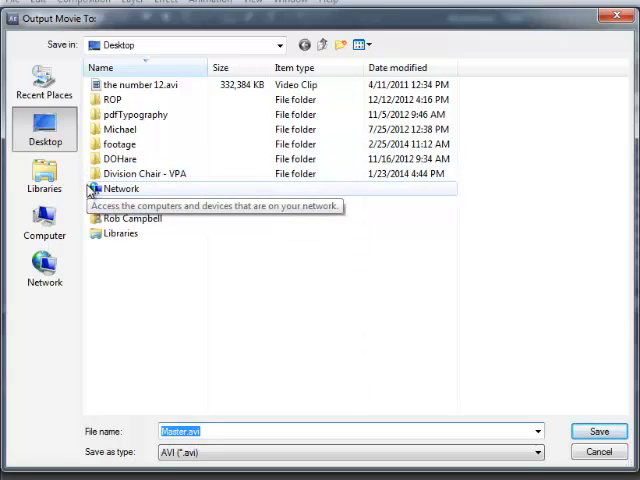
pyautogui.moveTo(248, 151)
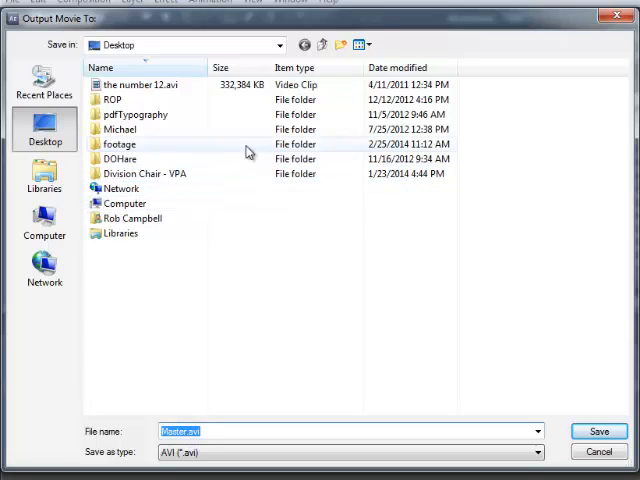
pyautogui.moveTo(322, 351)
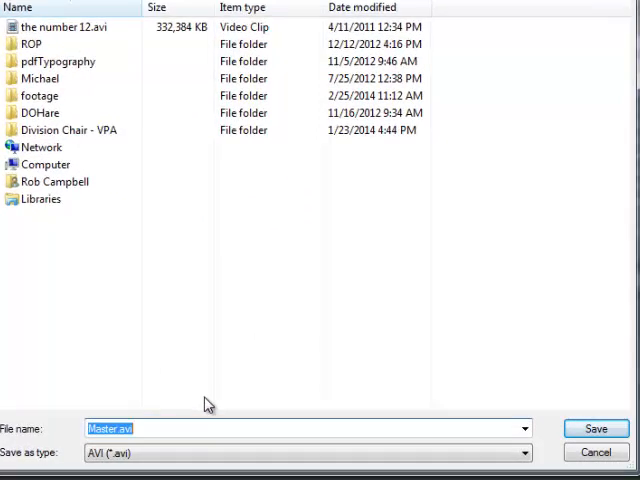
pyautogui.write('F')
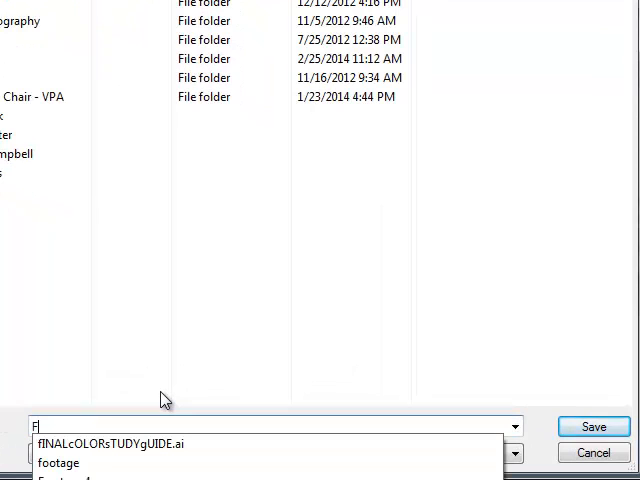
pyautogui.write('rost57558')
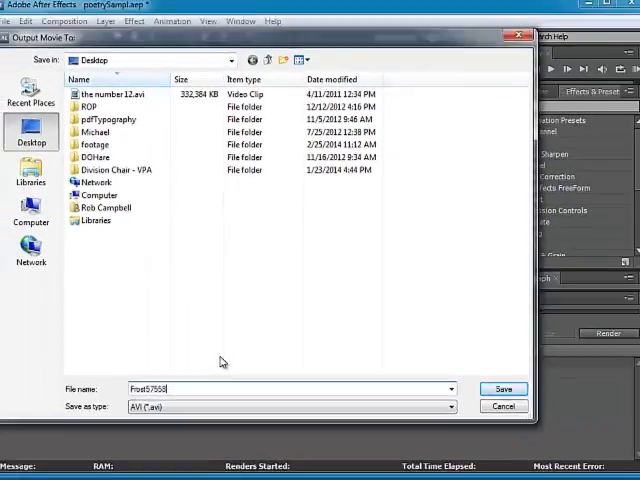
pyautogui.click(504, 389)
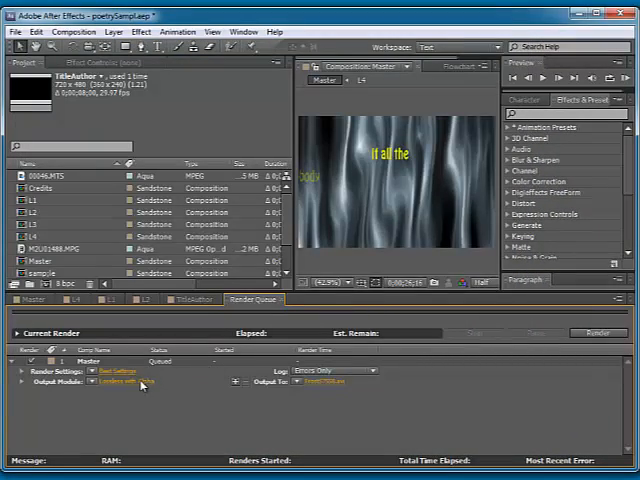
# Change the Output Module format from lossless AVI to MPEG2
pyautogui.click(118, 381)
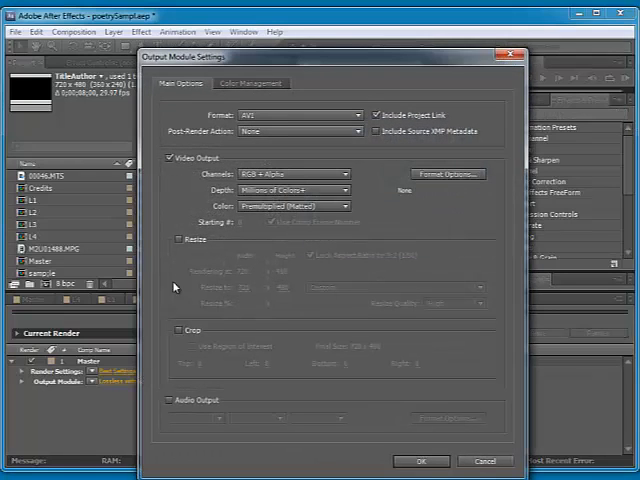
pyautogui.click(300, 115)
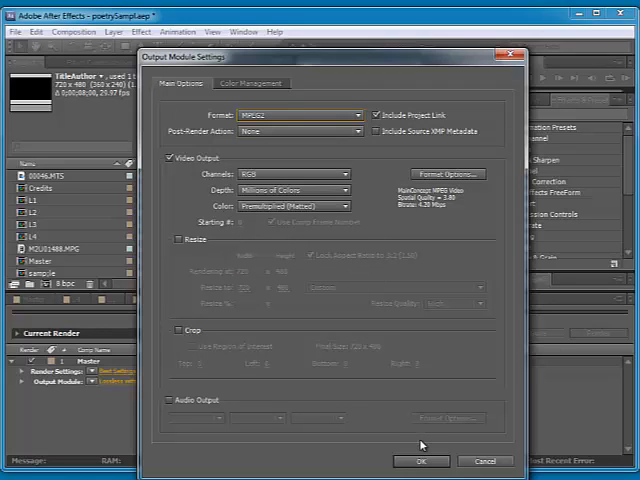
pyautogui.click(420, 461)
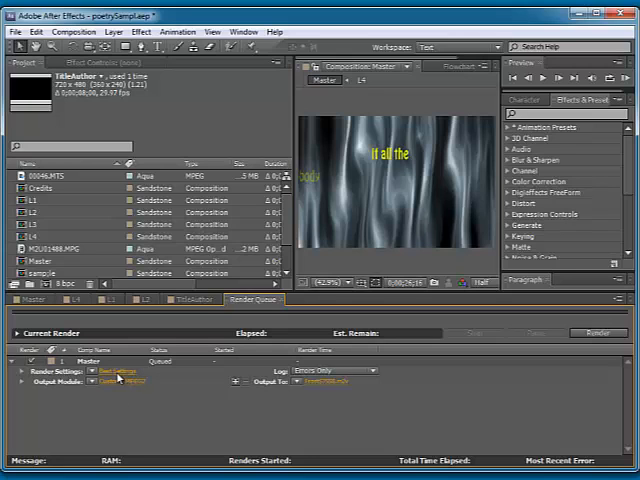
# Set the Render Settings resolution to Third
pyautogui.click(20, 372)
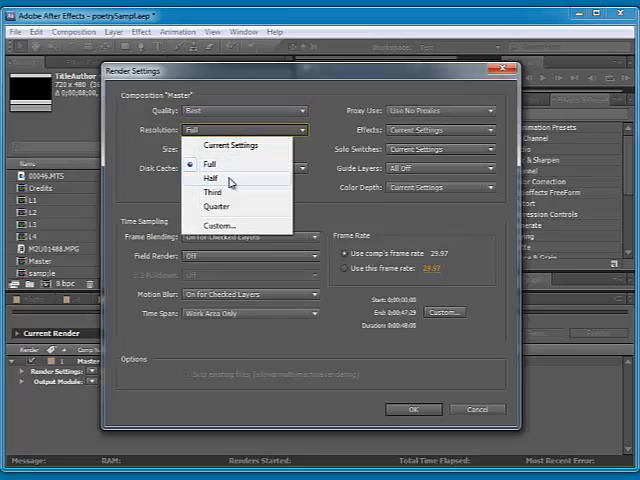
pyautogui.click(215, 192)
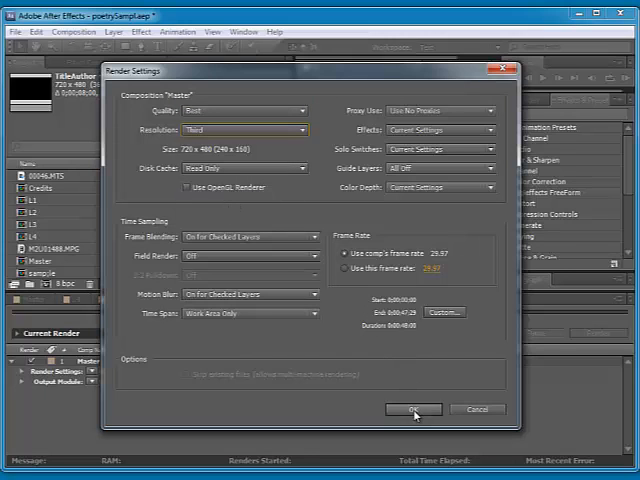
pyautogui.click(413, 409)
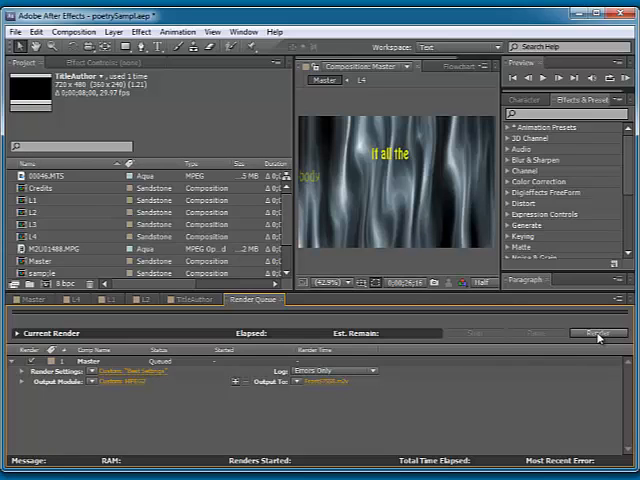
pyautogui.click(597, 333)
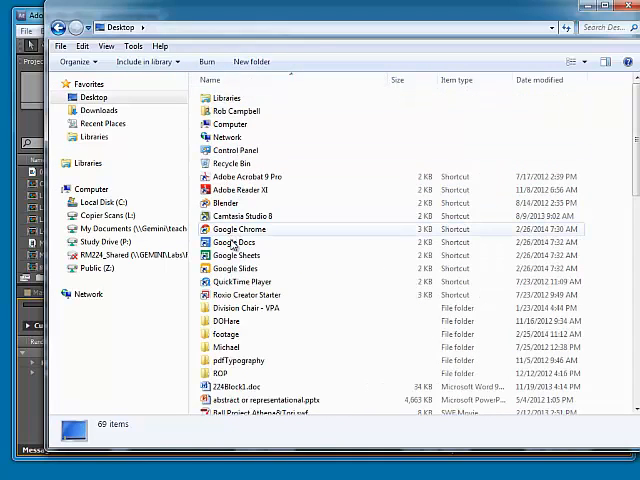
# Scroll the Desktop listing until the Frost .m2v clip and its XMP file appear
pyautogui.scroll(-3)
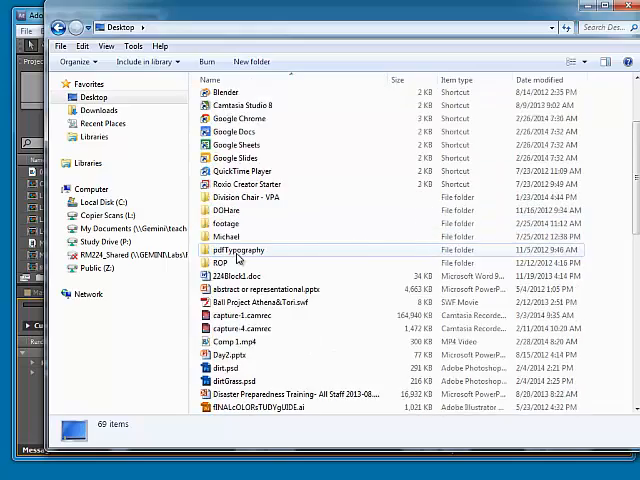
pyautogui.scroll(-3)
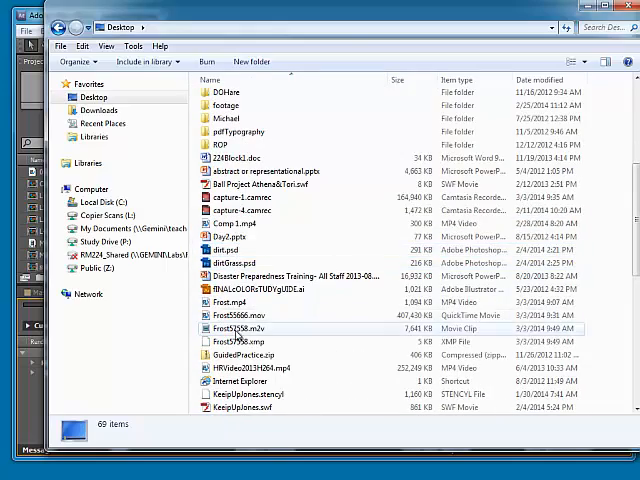